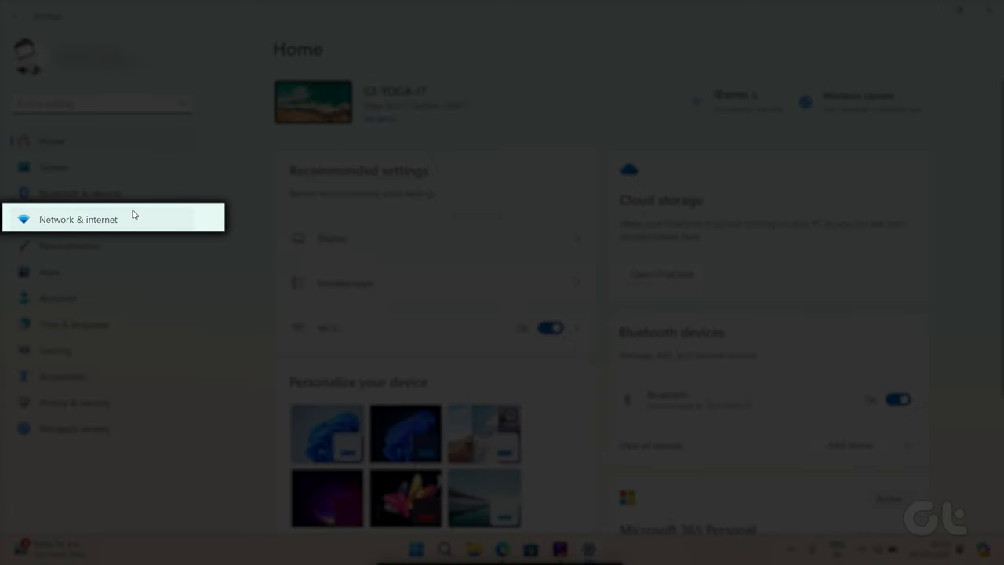
Select Network & internet in the Settings sidebar
click(79, 219)
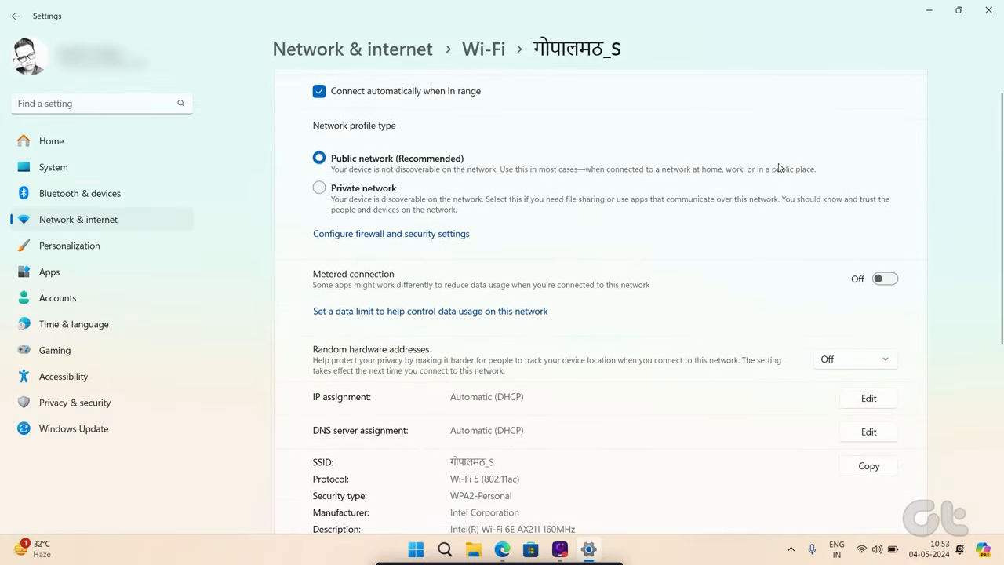
Scroll the Wi-Fi network properties down to the IP assignment and address details
scroll(down, 3)
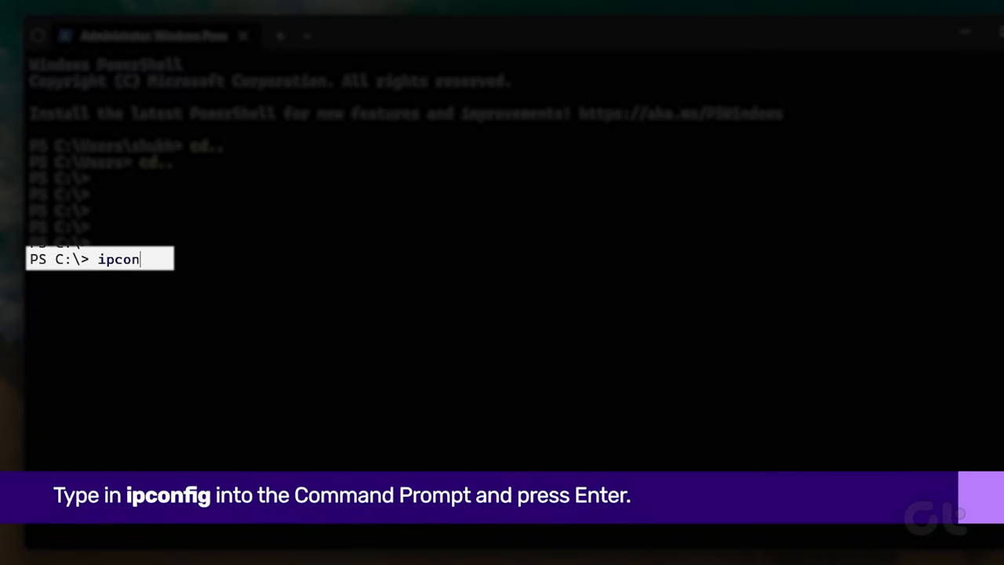
Run ipconfig to list the Wi-Fi adapter's IPv4 address, subnet and gateway
key(Enter)
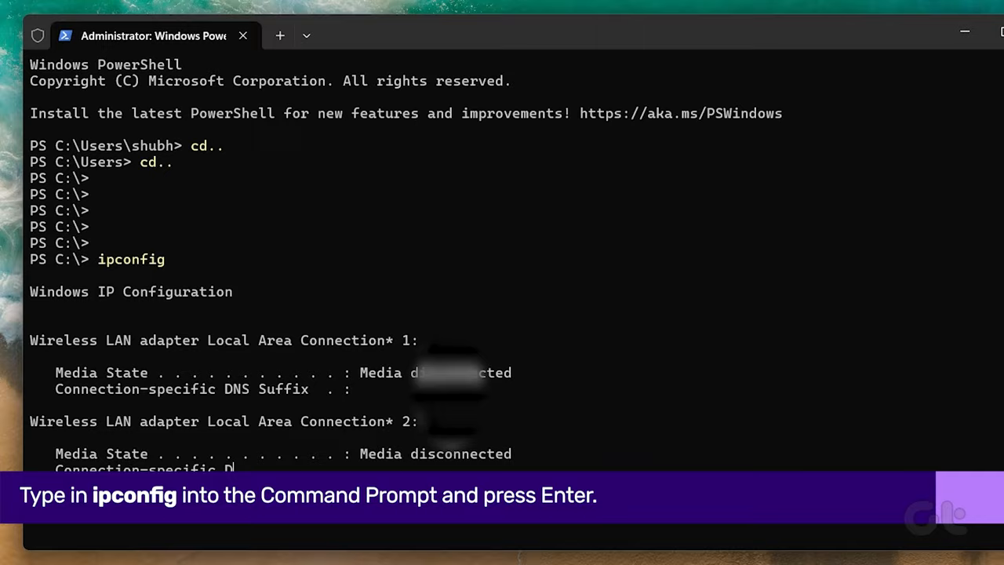
key(Enter)
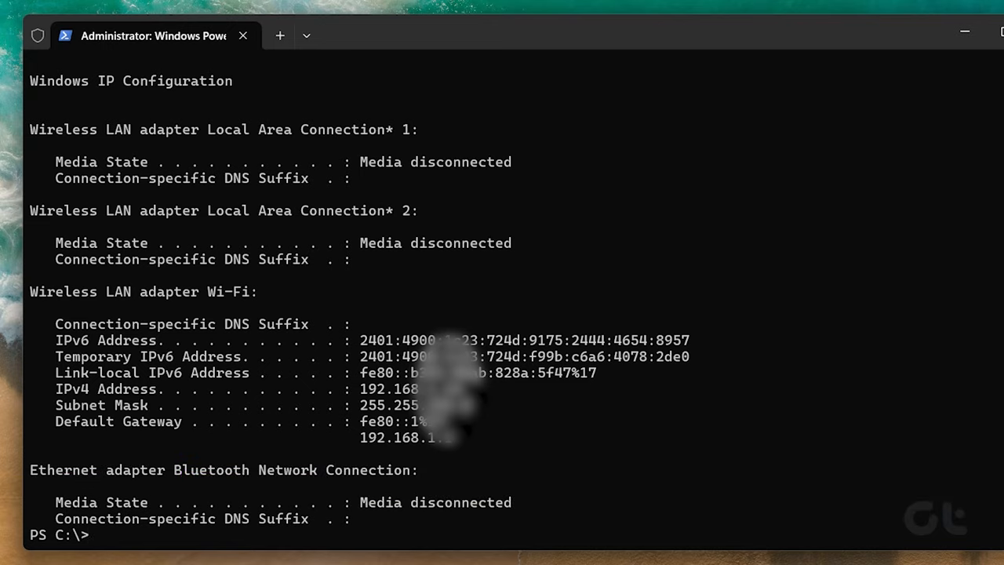